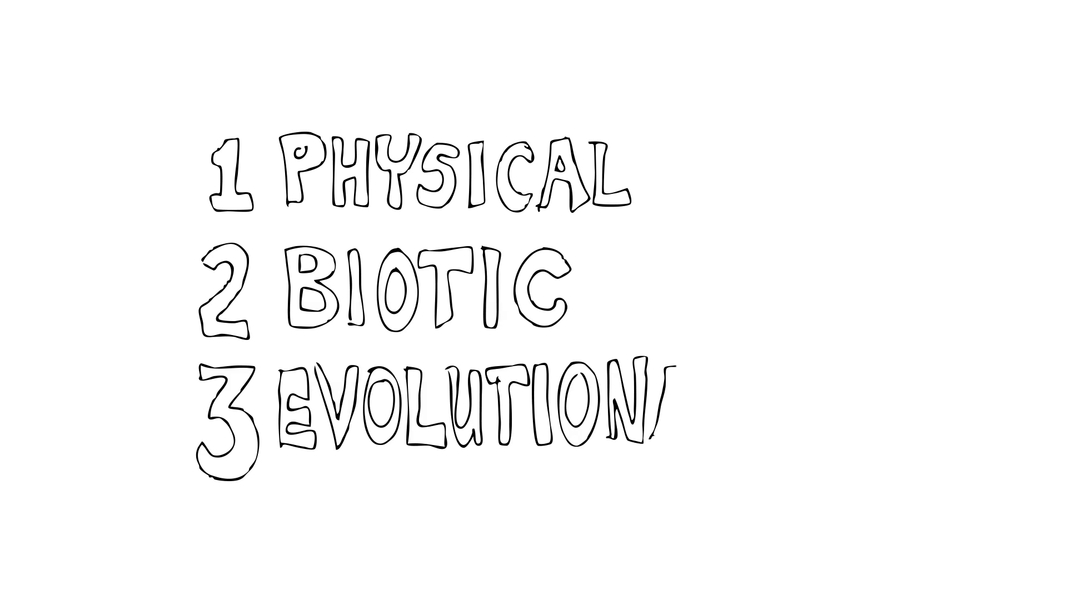
{"action": "type", "text": "ARY"}
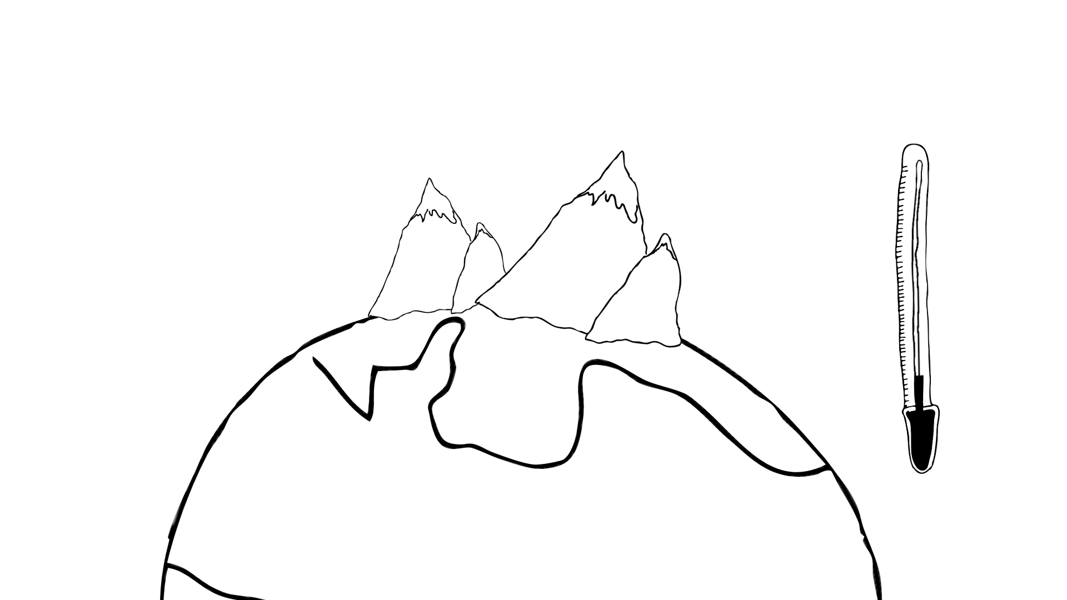
{"action": "type", "text": "REGIMES"}
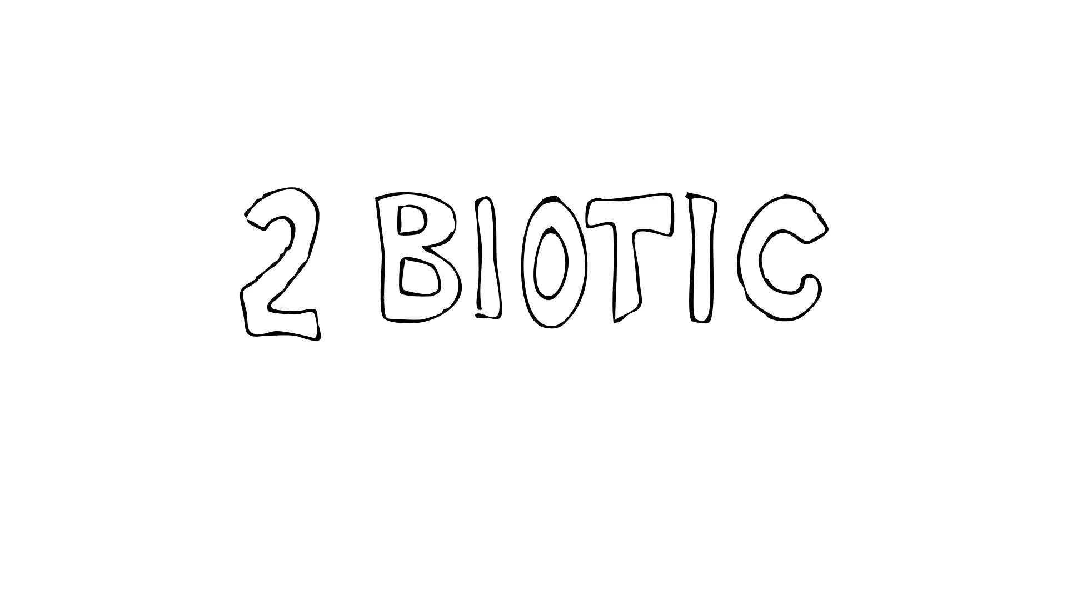
{"action": "type", "text": "= LIVING FACTORS"}
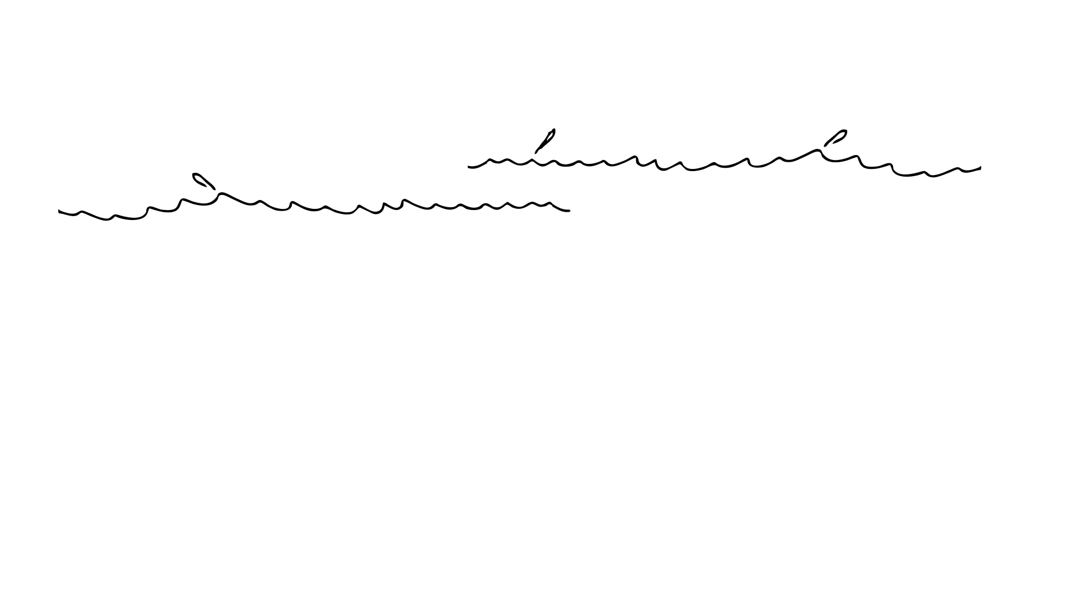
{"action": "type", "text": "LOW PRODUCTIVITY"}
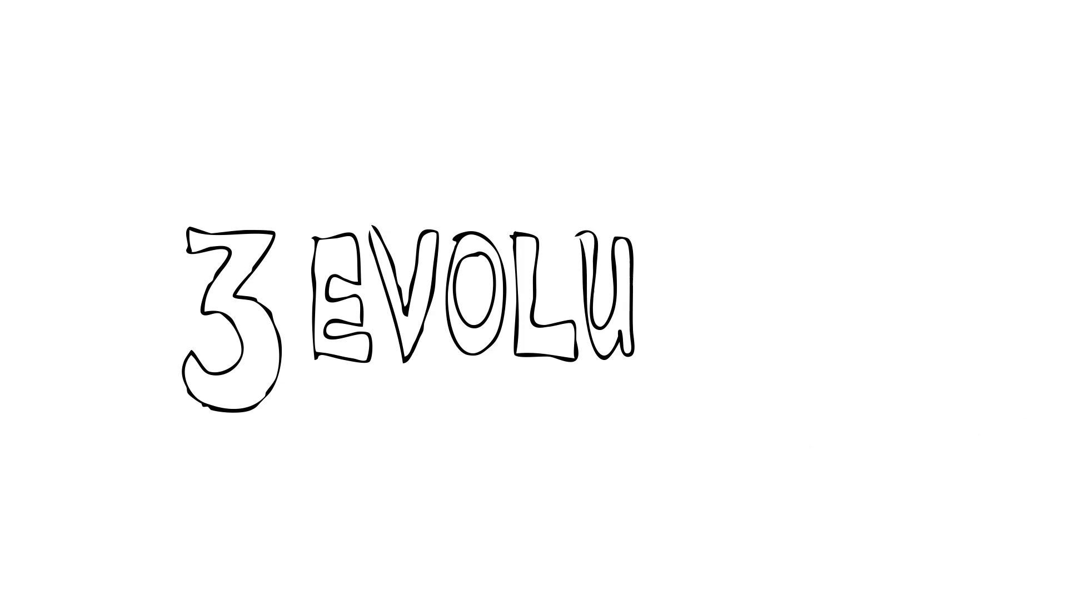
{"action": "type", "text": "TION"}
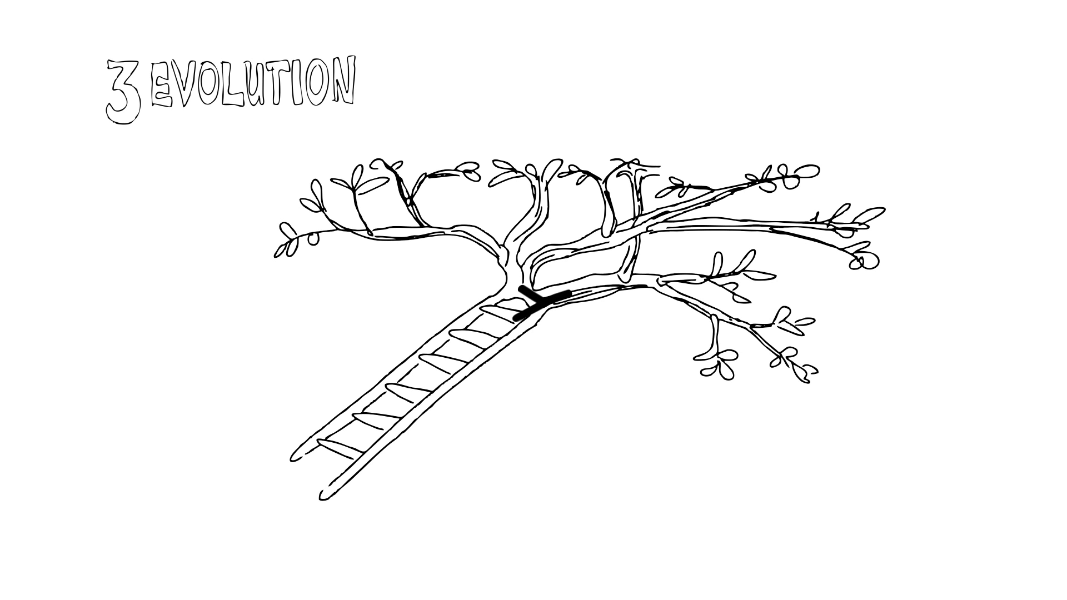
{"action": "left_click_drag", "start_coordinate": [518, 300], "coordinate": [647, 272]}
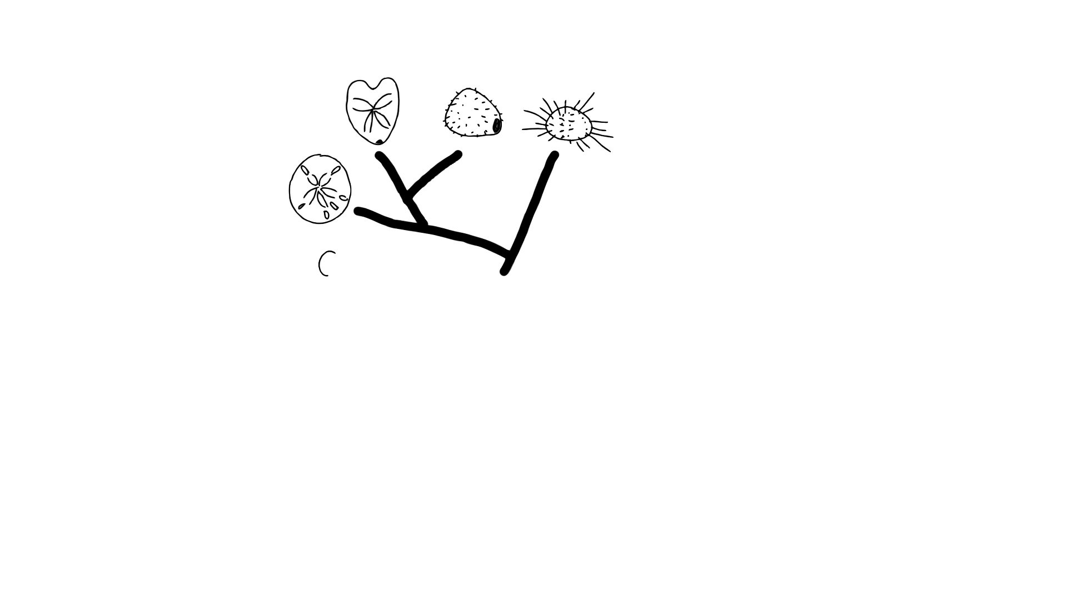
{"action": "type", "text": "Caribbean Sea"}
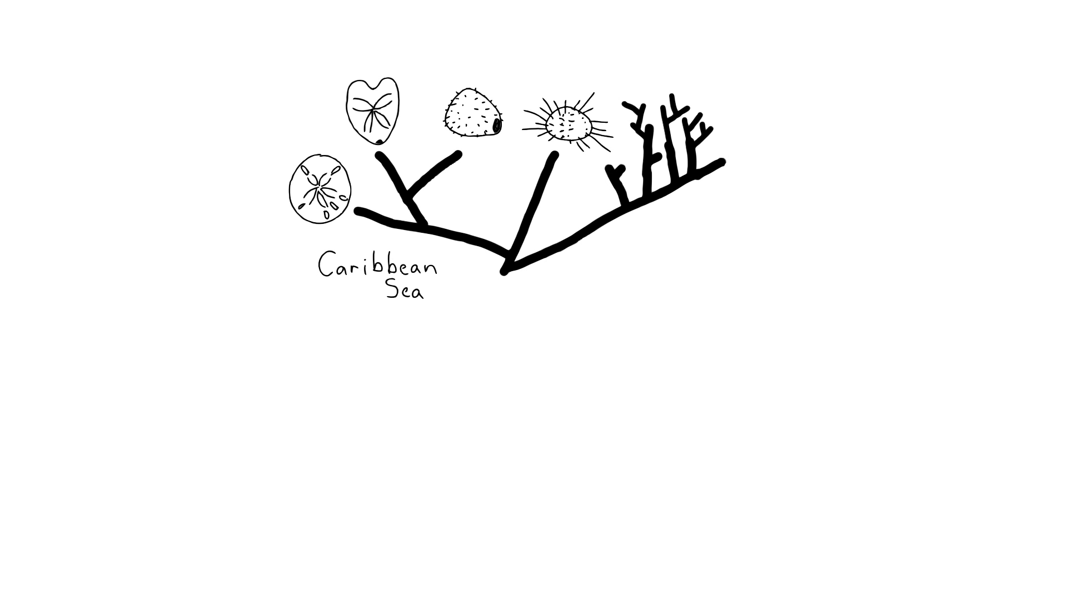
{"action": "type", "text": "Indo-Pacific Ocea"}
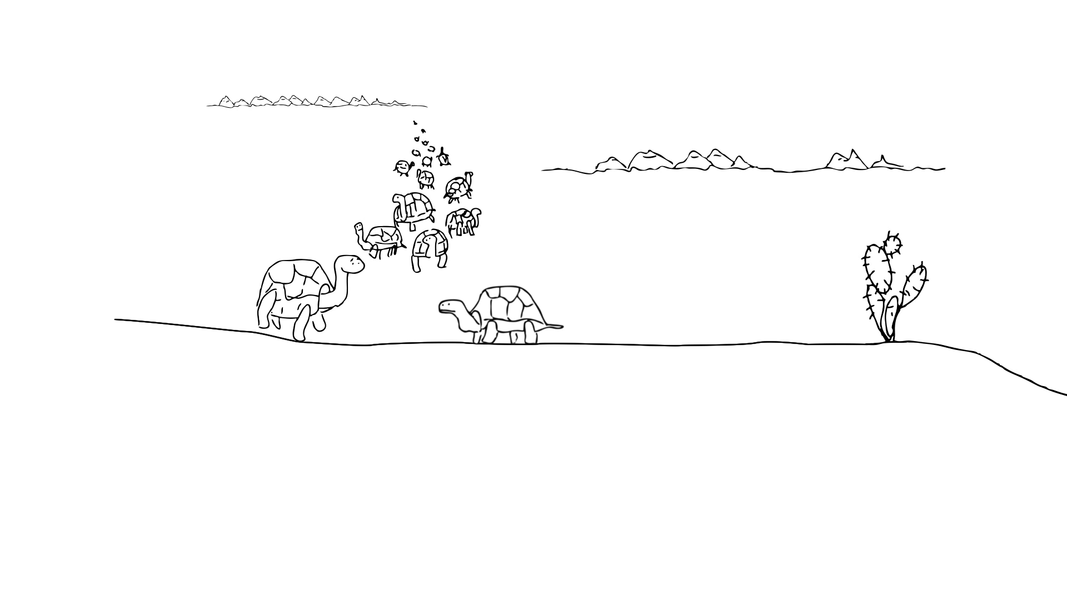
{"action": "type", "text": "EVOLUTION"}
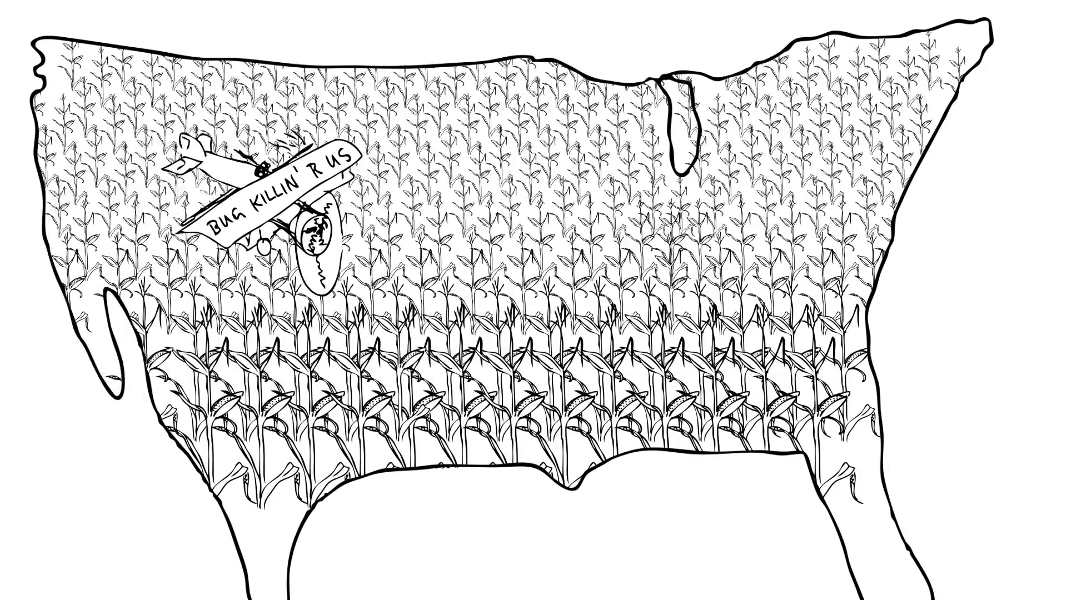
{"action": "left_click_drag", "start_coordinate": [259, 184], "coordinate": [667, 149]}
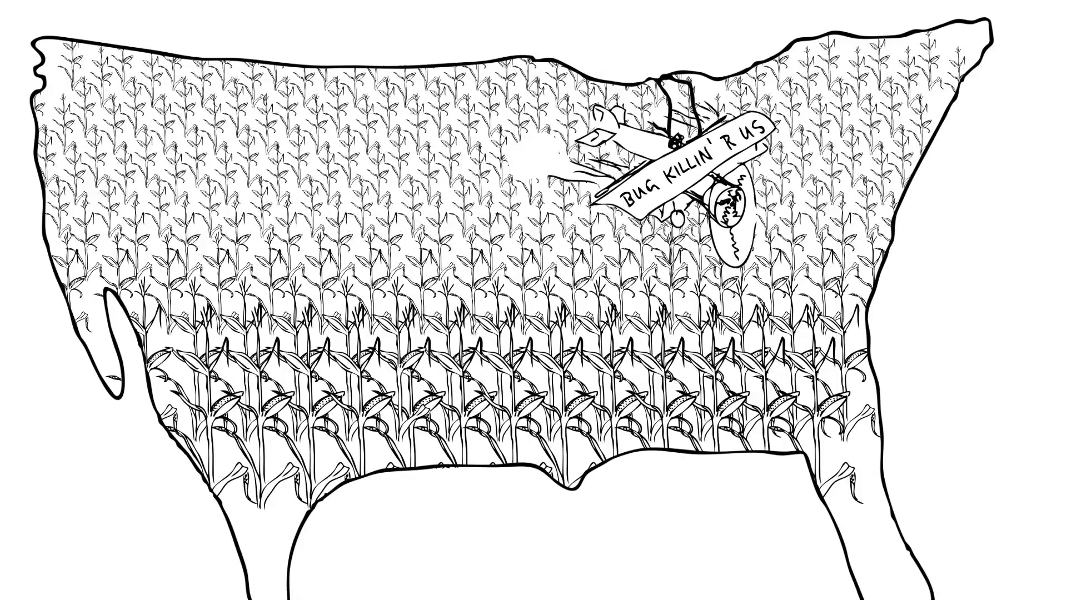